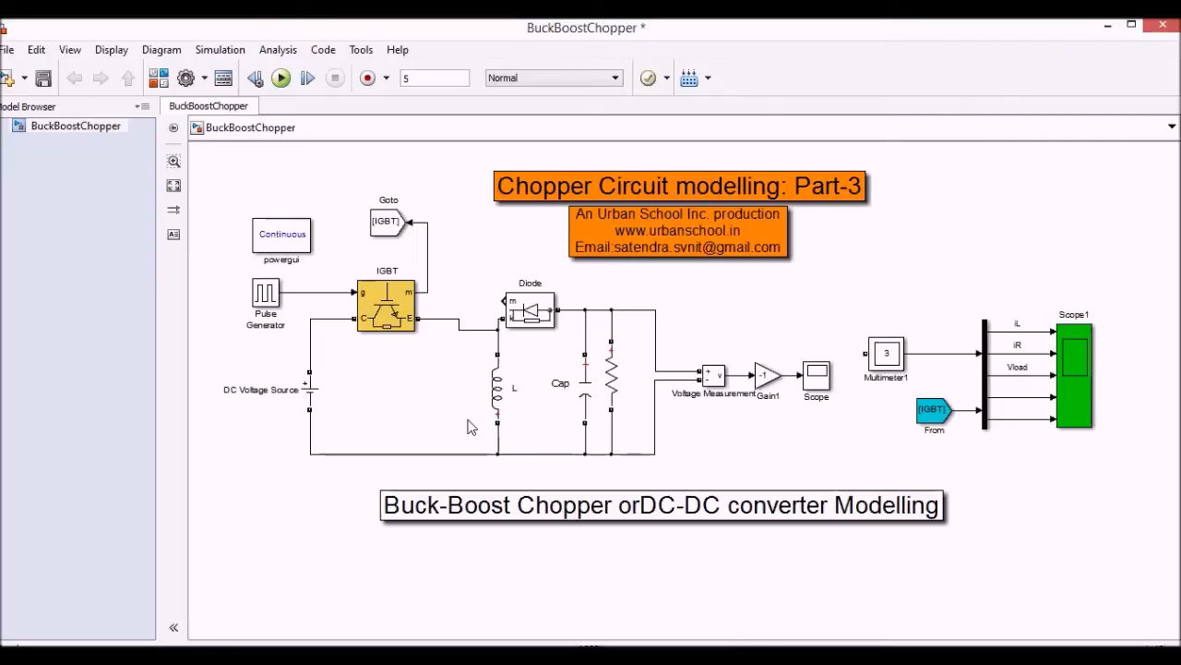
Step: Run the buck-boost chopper simulation and review the pulse generator and 100 V source settings unchanged
{"action": "left_click", "coordinate": [281, 78]}
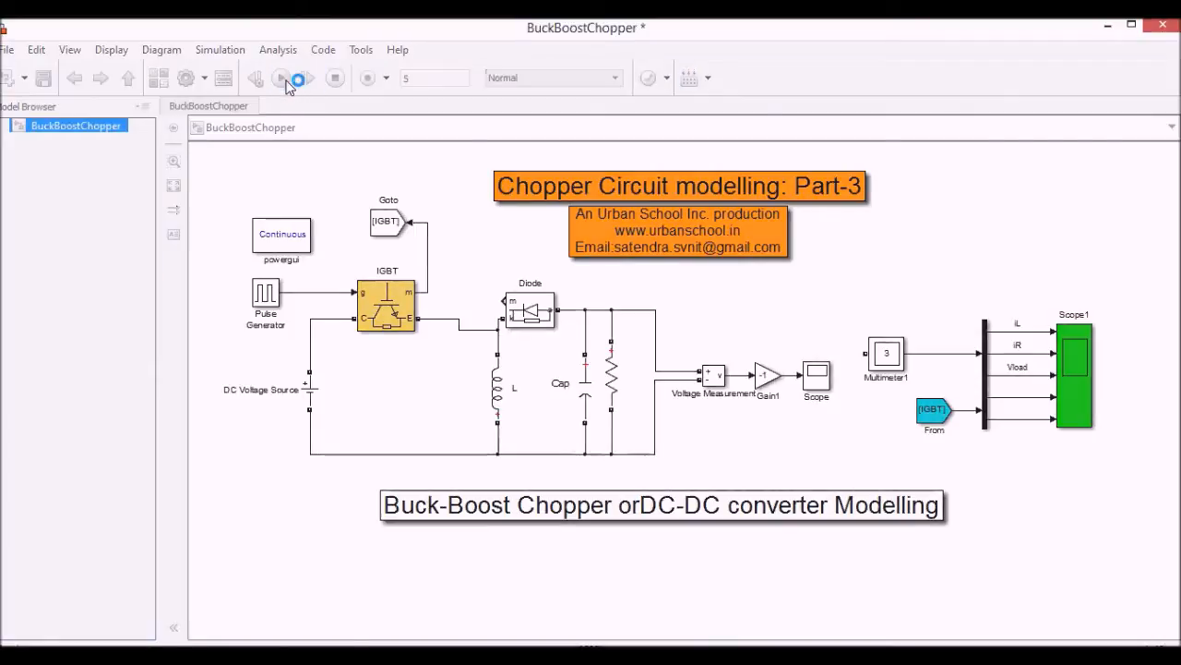
{"action": "mouse_move", "coordinate": [292, 89]}
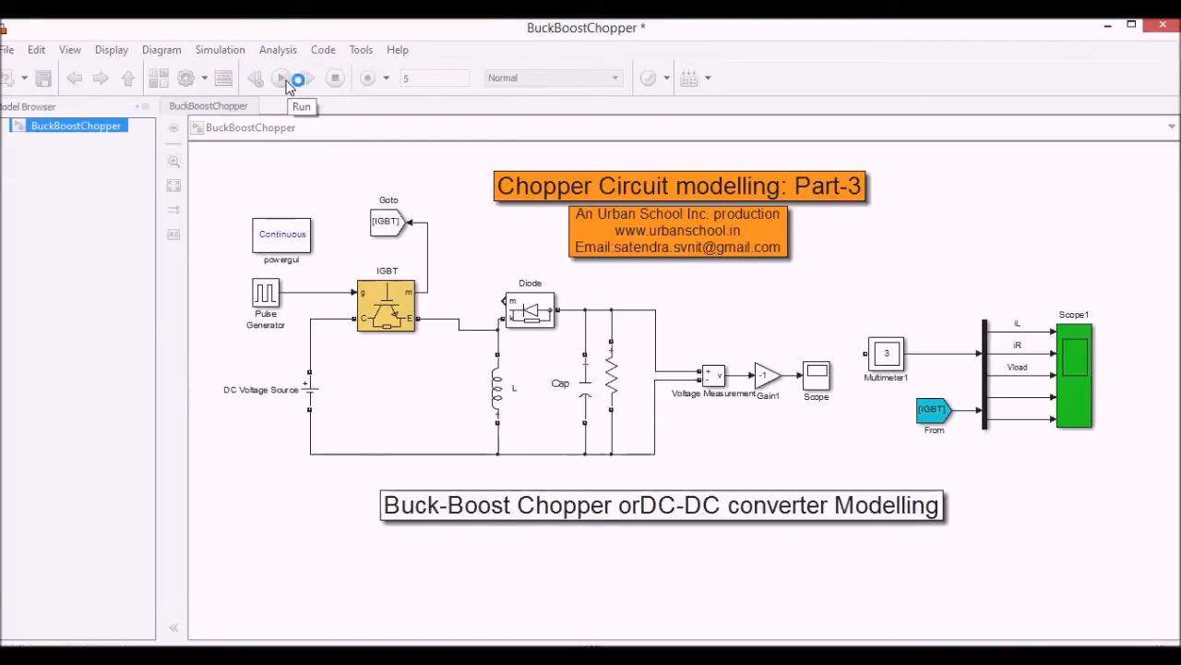
{"action": "left_click", "coordinate": [281, 78]}
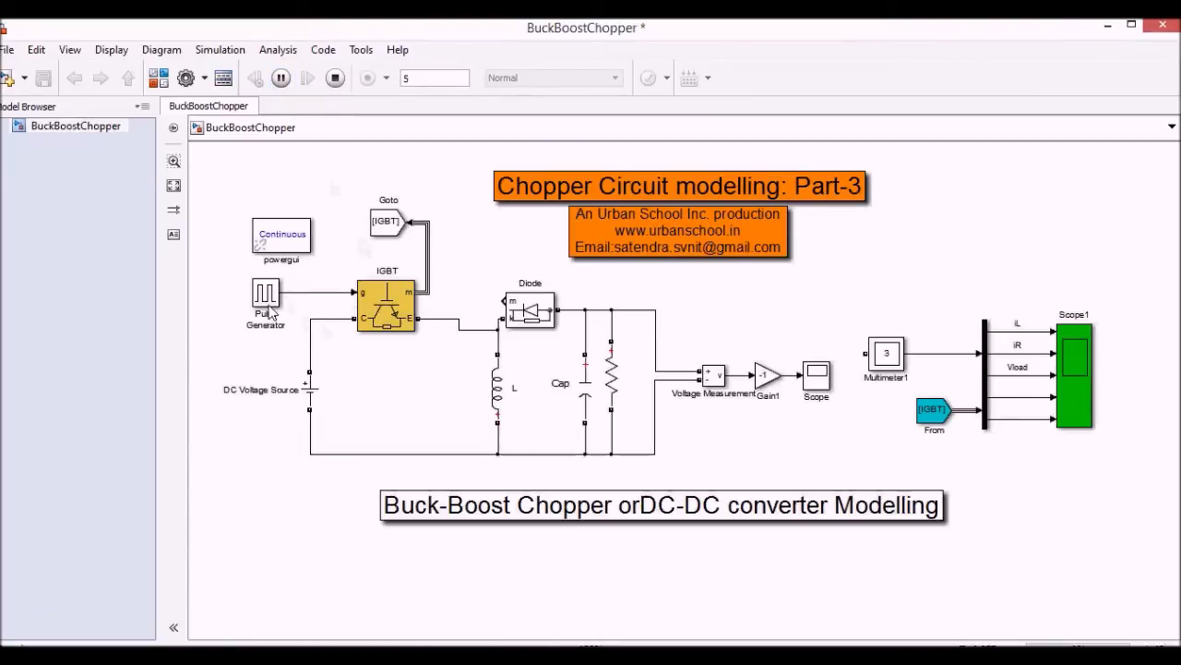
{"action": "double_click", "coordinate": [266, 295]}
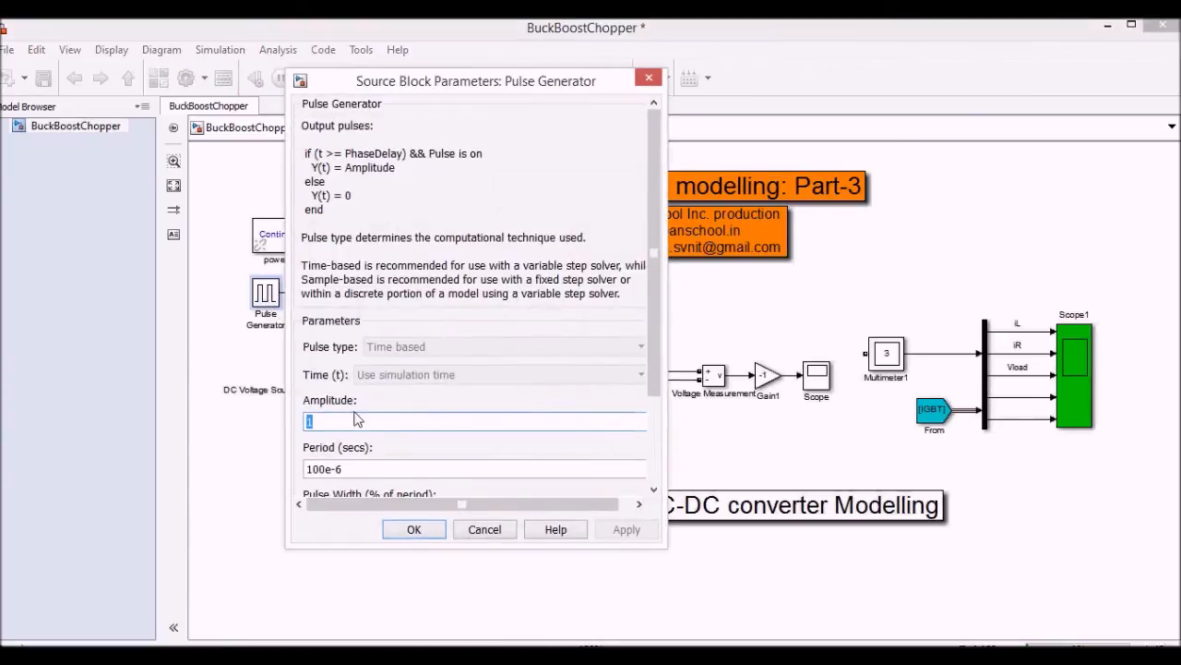
{"action": "scroll", "scroll_direction": "down", "scroll_amount": 3}
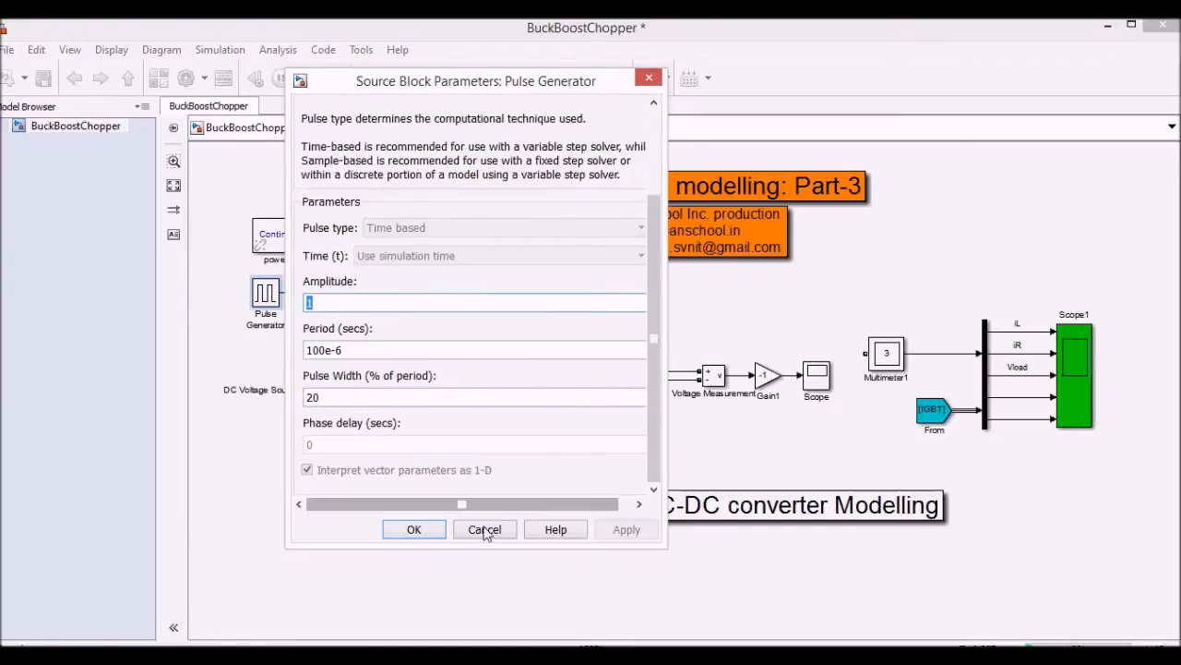
{"action": "left_click", "coordinate": [484, 527]}
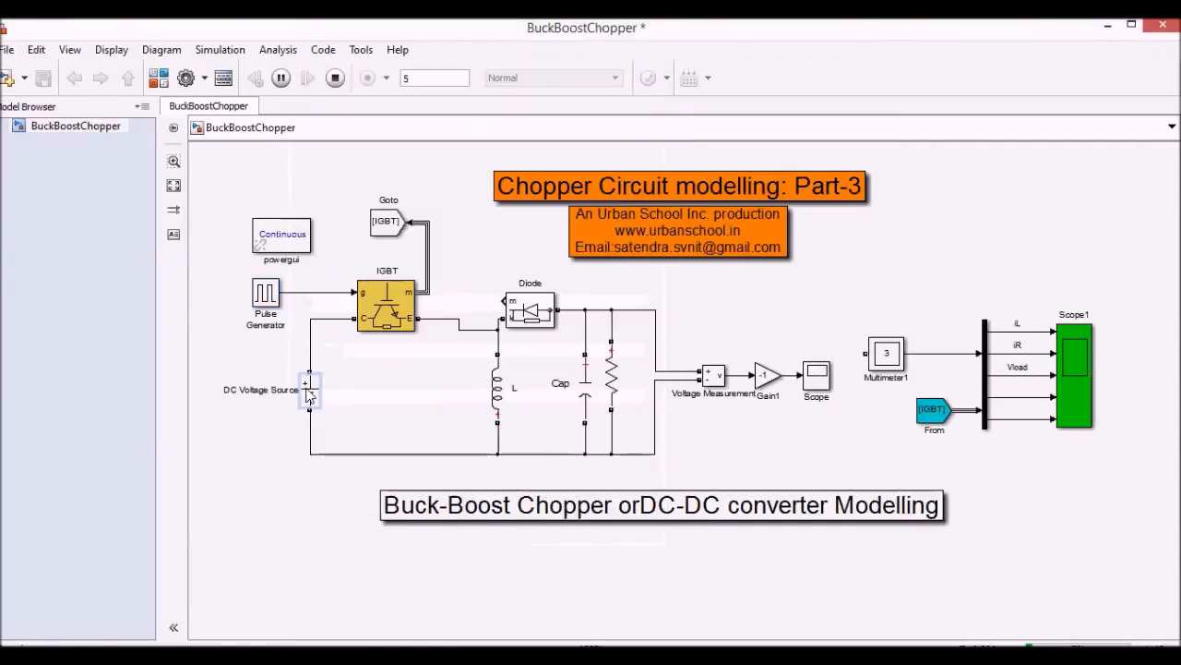
{"action": "double_click", "coordinate": [310, 388]}
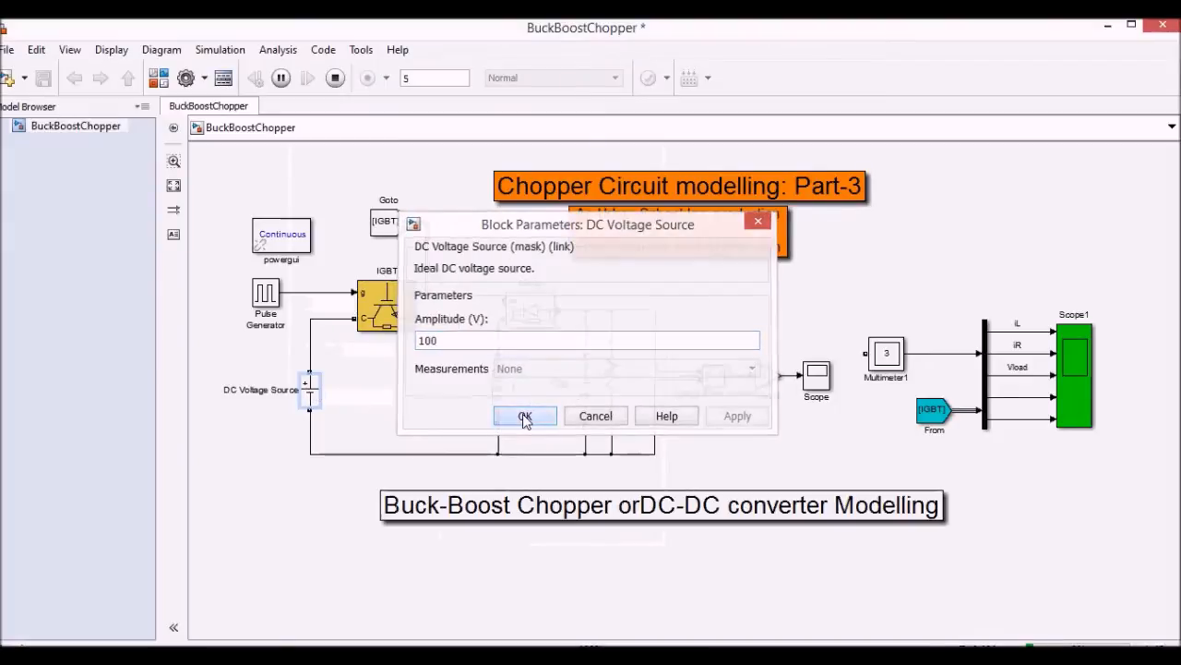
{"action": "left_click", "coordinate": [524, 416]}
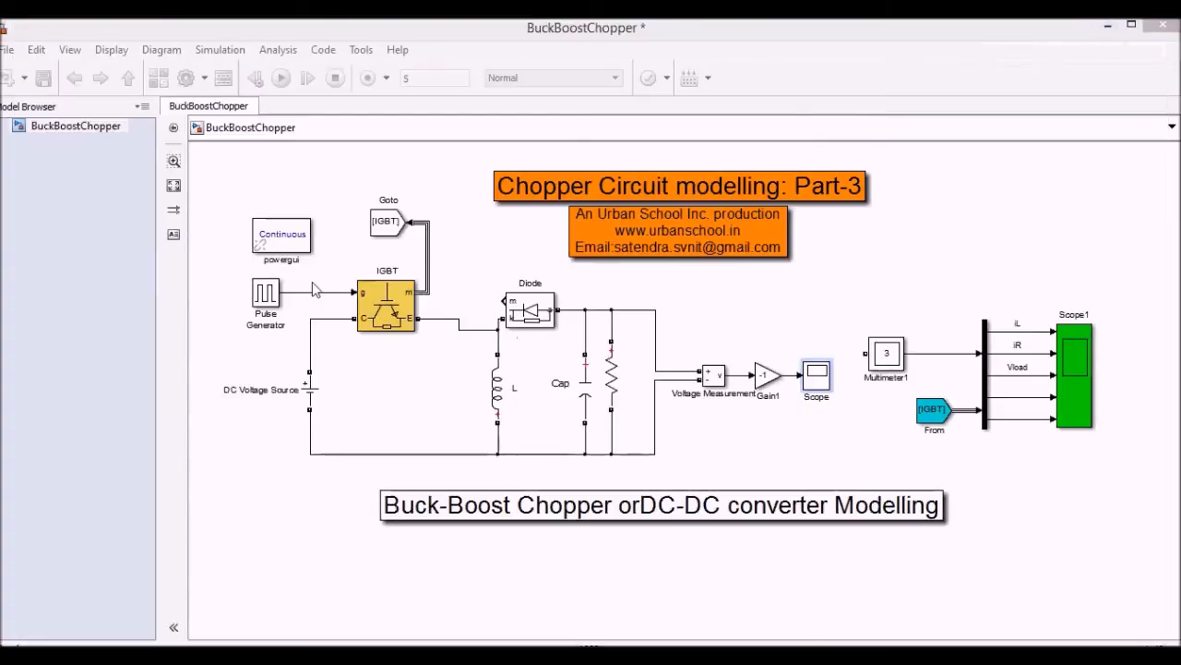
Step: Set the Pulse Generator's pulse width to 80% of the period and re-run the simulation
{"action": "double_click", "coordinate": [266, 291]}
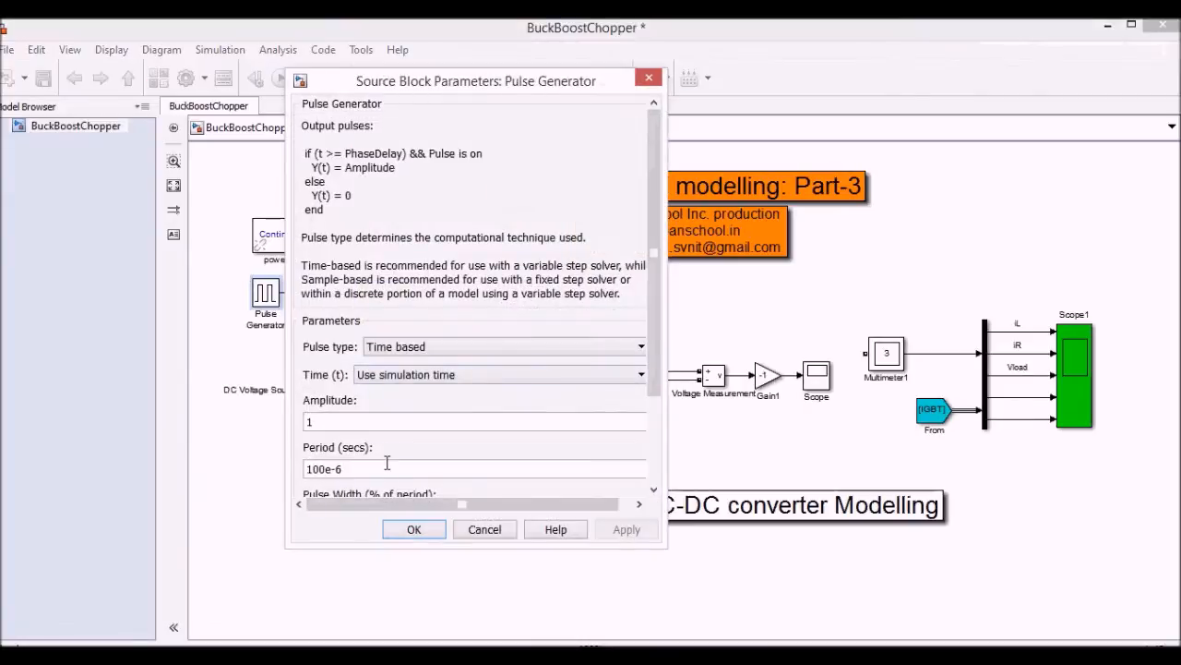
{"action": "scroll", "scroll_direction": "down", "scroll_amount": 3}
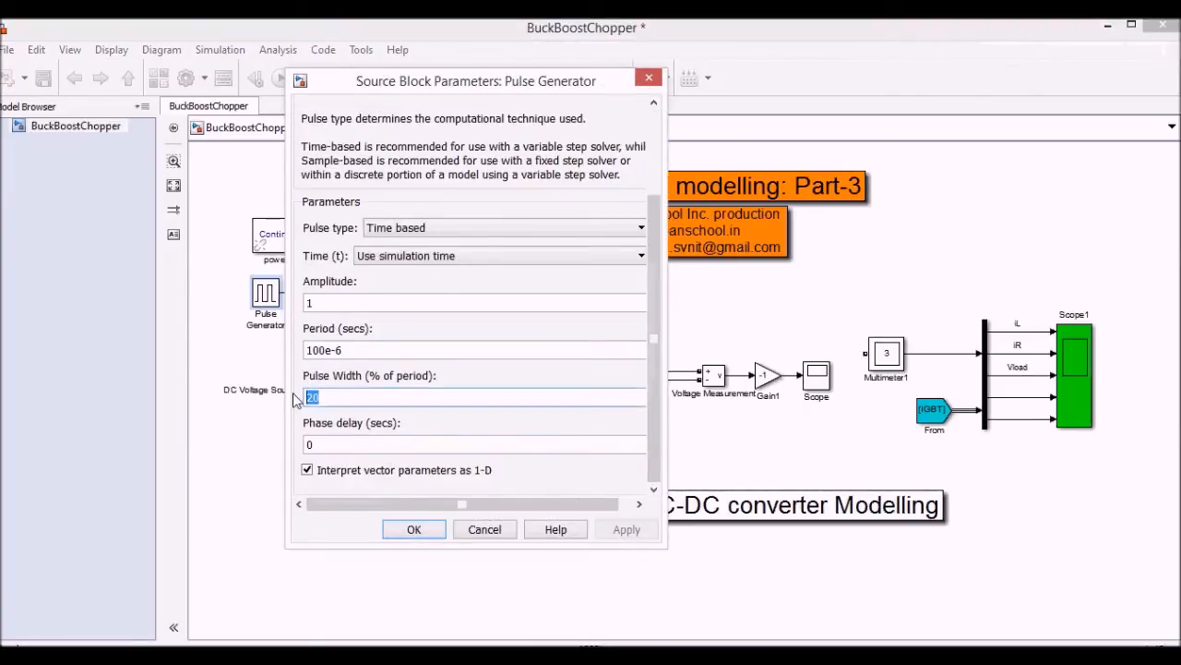
{"action": "type", "text": "80"}
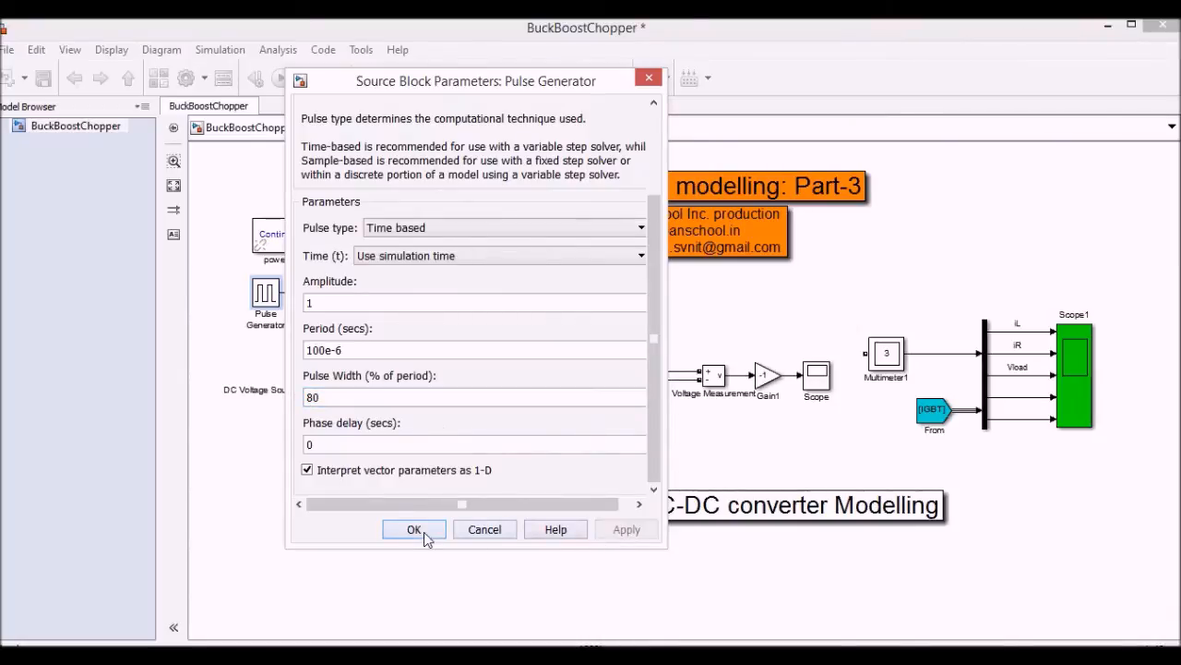
{"action": "left_click", "coordinate": [414, 527]}
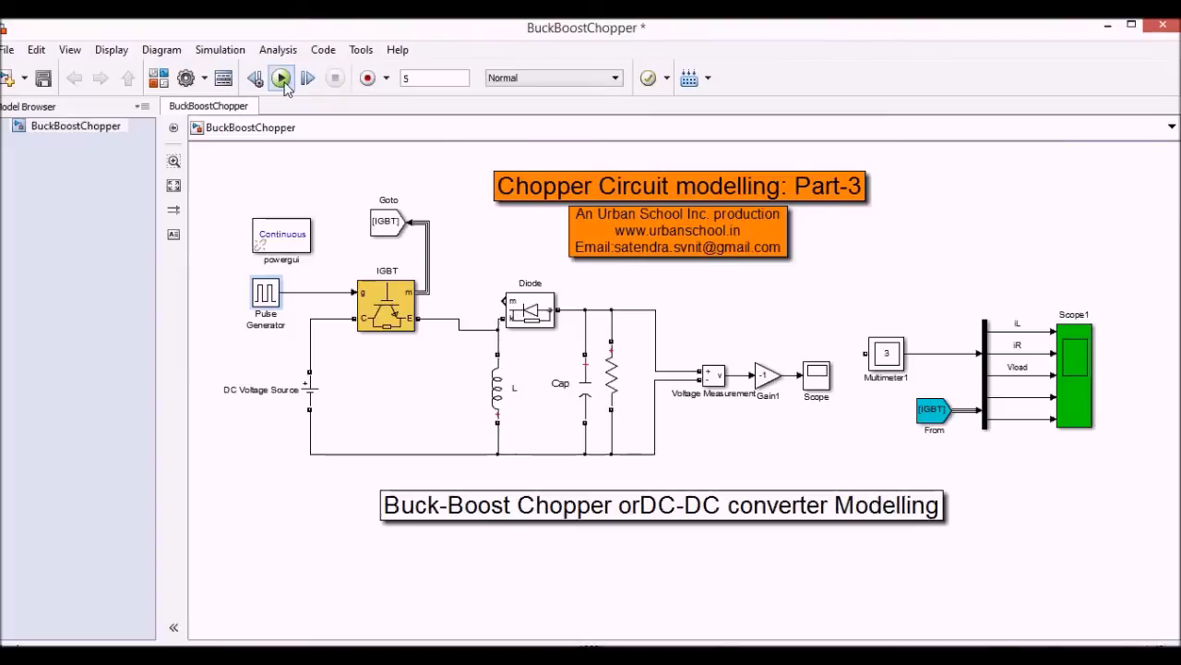
{"action": "left_click", "coordinate": [281, 78]}
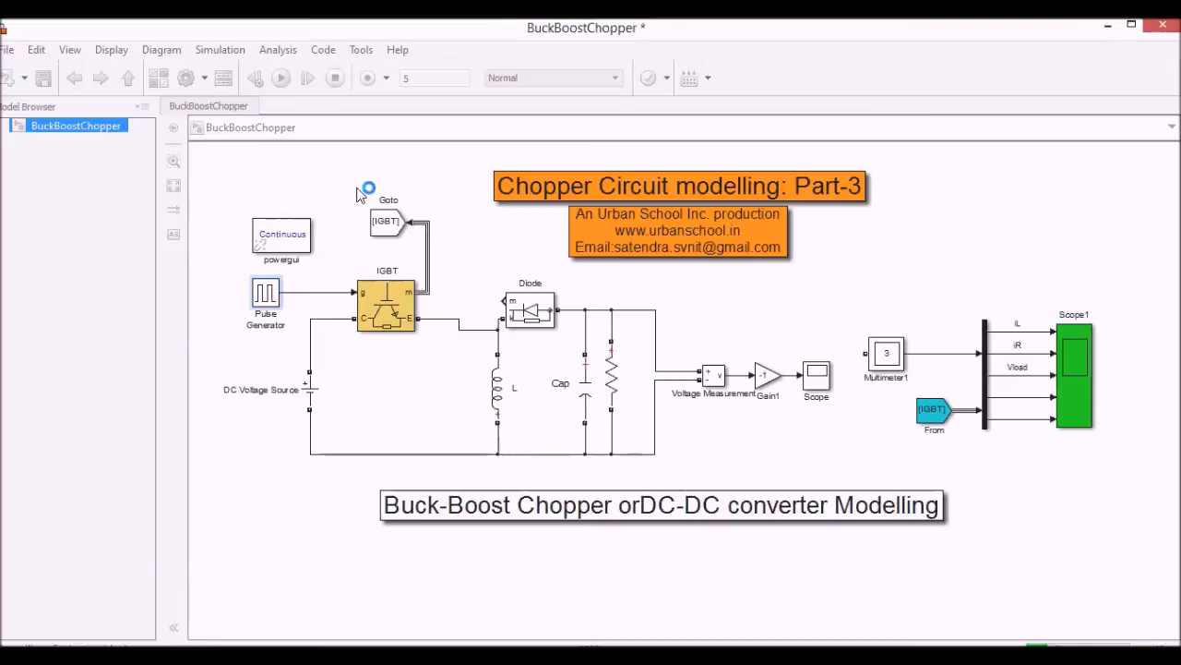
{"action": "left_click", "coordinate": [281, 77]}
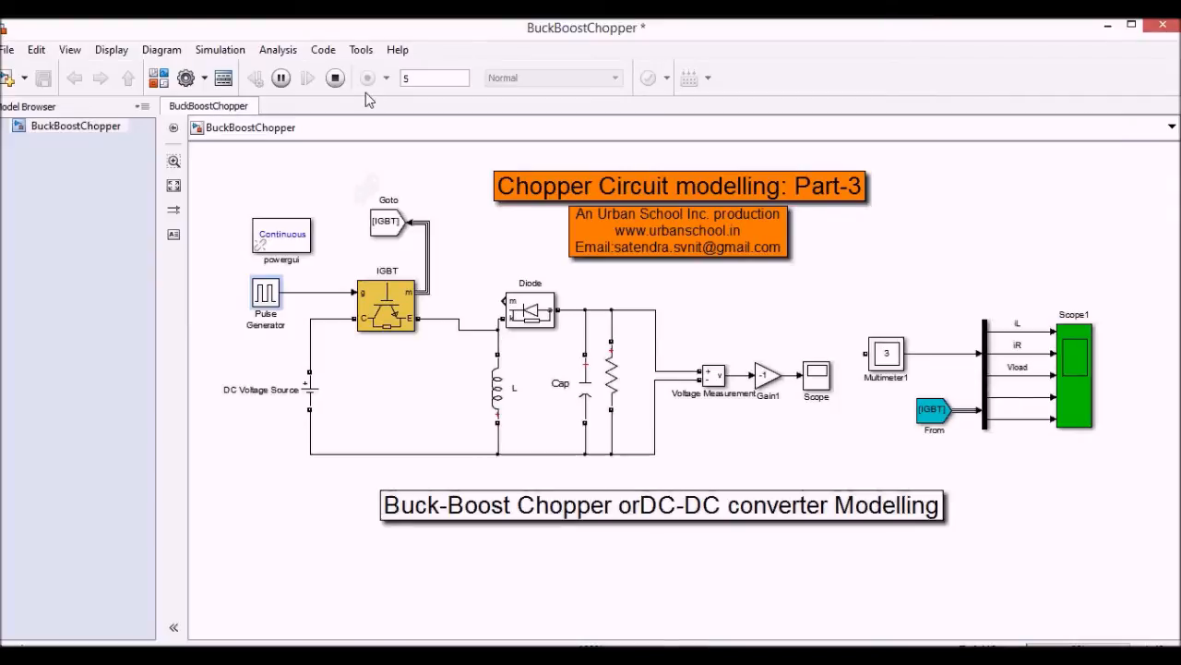
{"action": "left_click", "coordinate": [336, 77]}
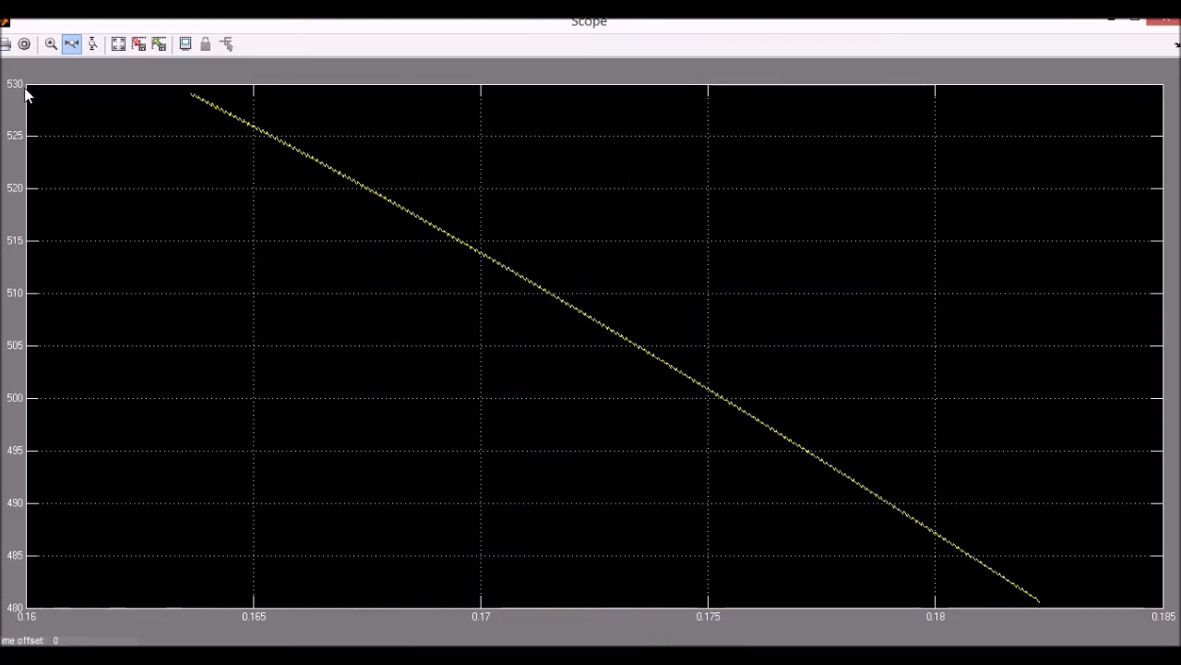
{"action": "mouse_move", "coordinate": [40, 136]}
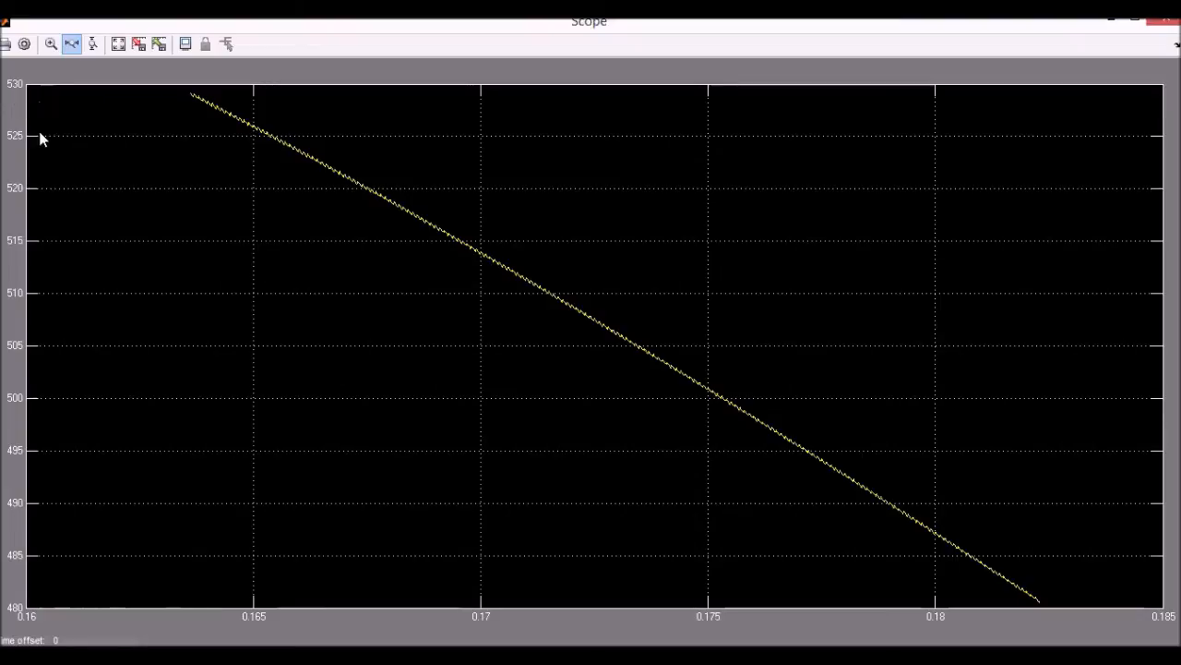
{"action": "mouse_move", "coordinate": [33, 306]}
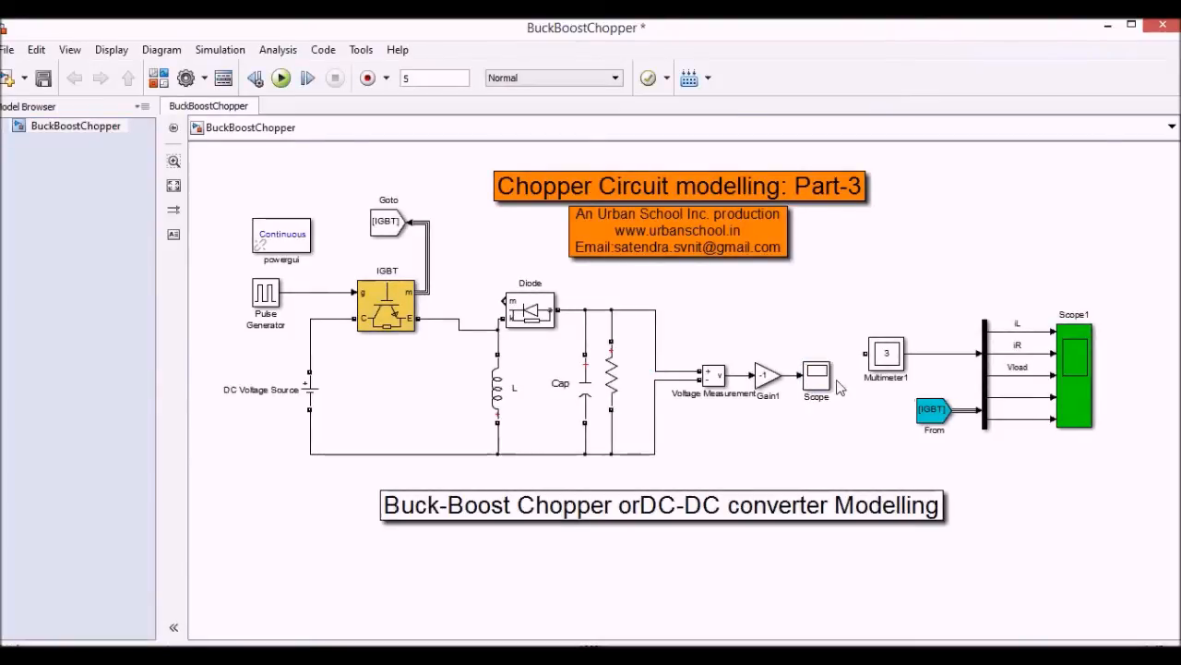
{"action": "double_click", "coordinate": [816, 379]}
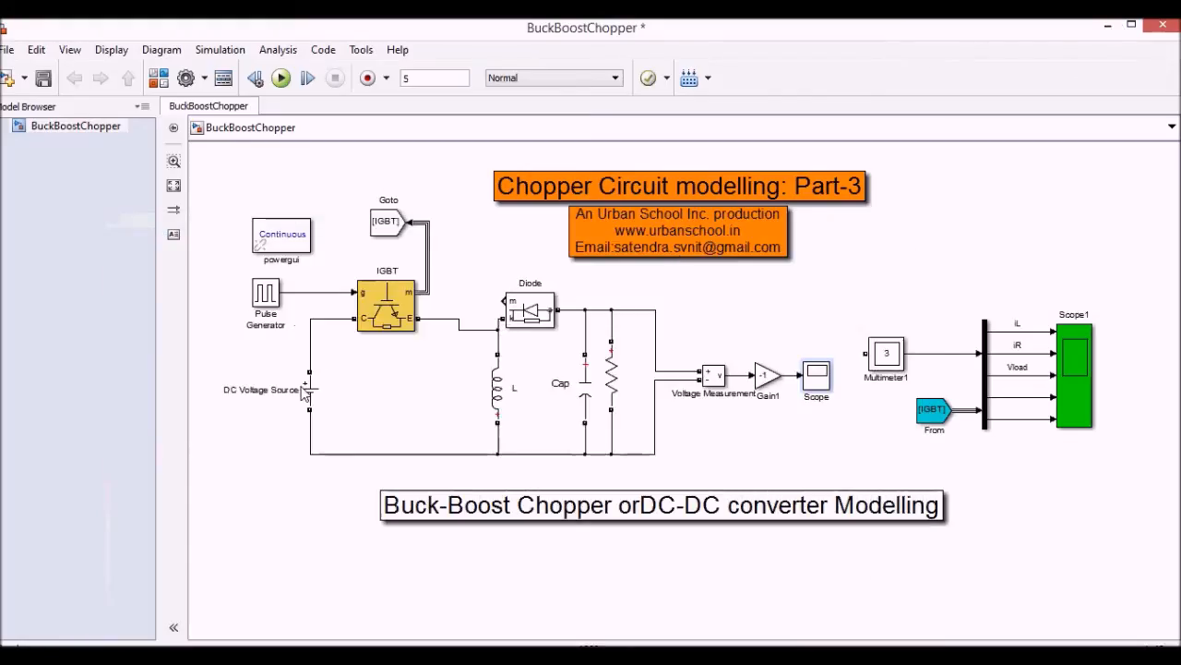
{"action": "double_click", "coordinate": [310, 388]}
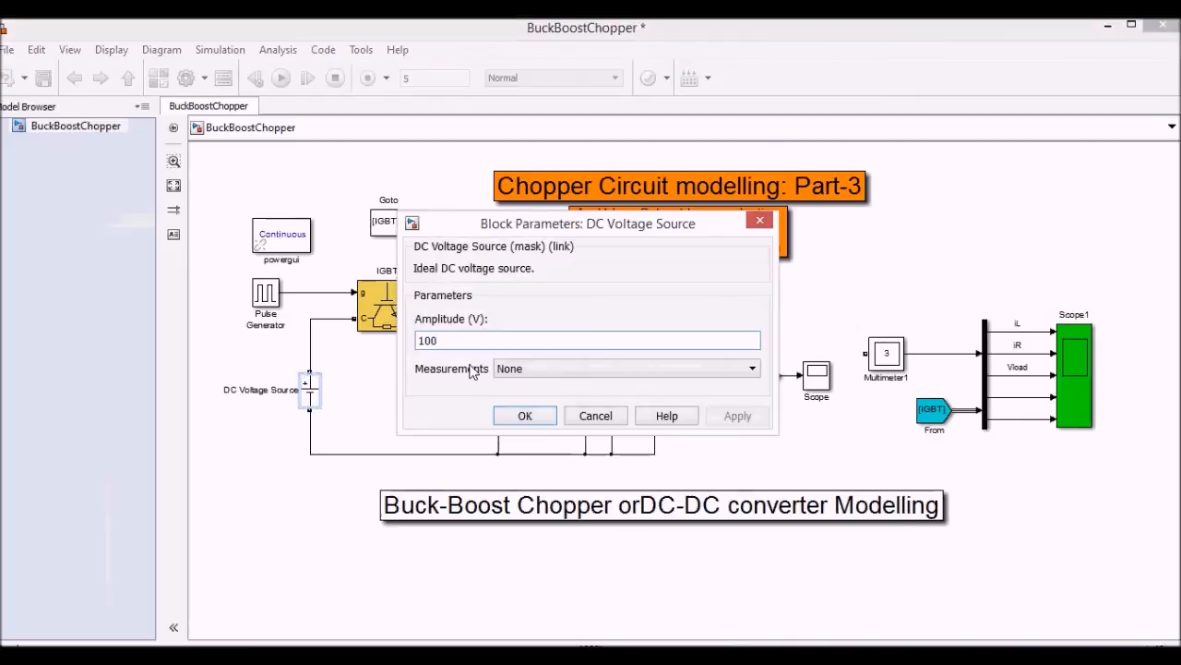
{"action": "left_click", "coordinate": [524, 416]}
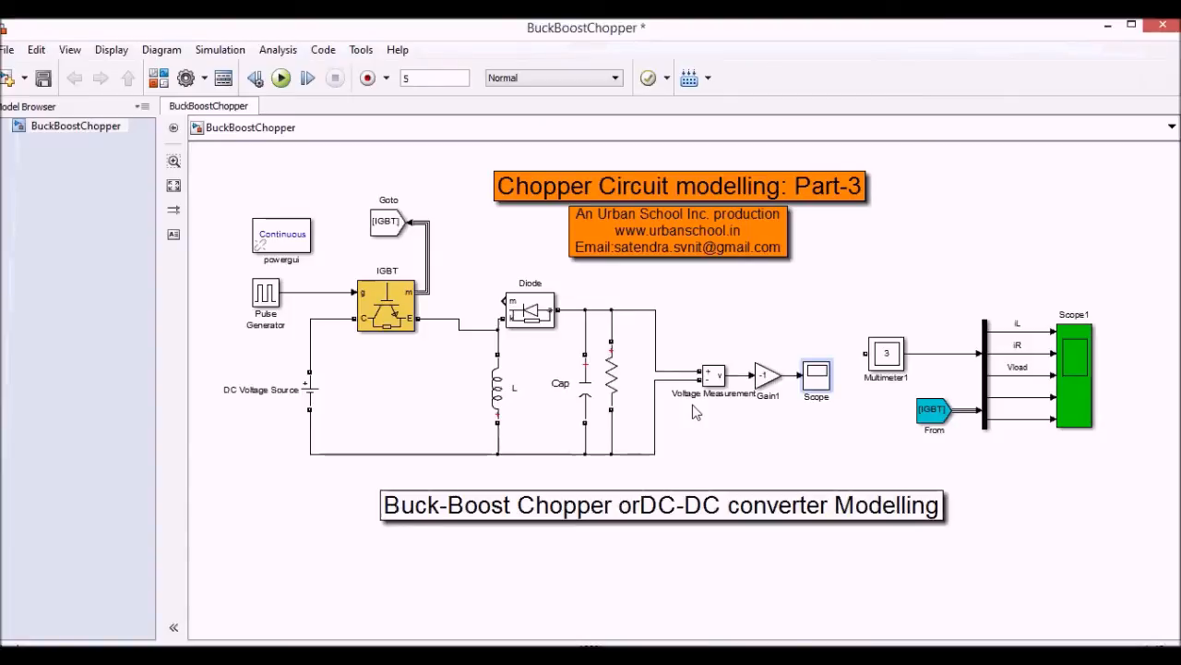
{"action": "mouse_move", "coordinate": [408, 491]}
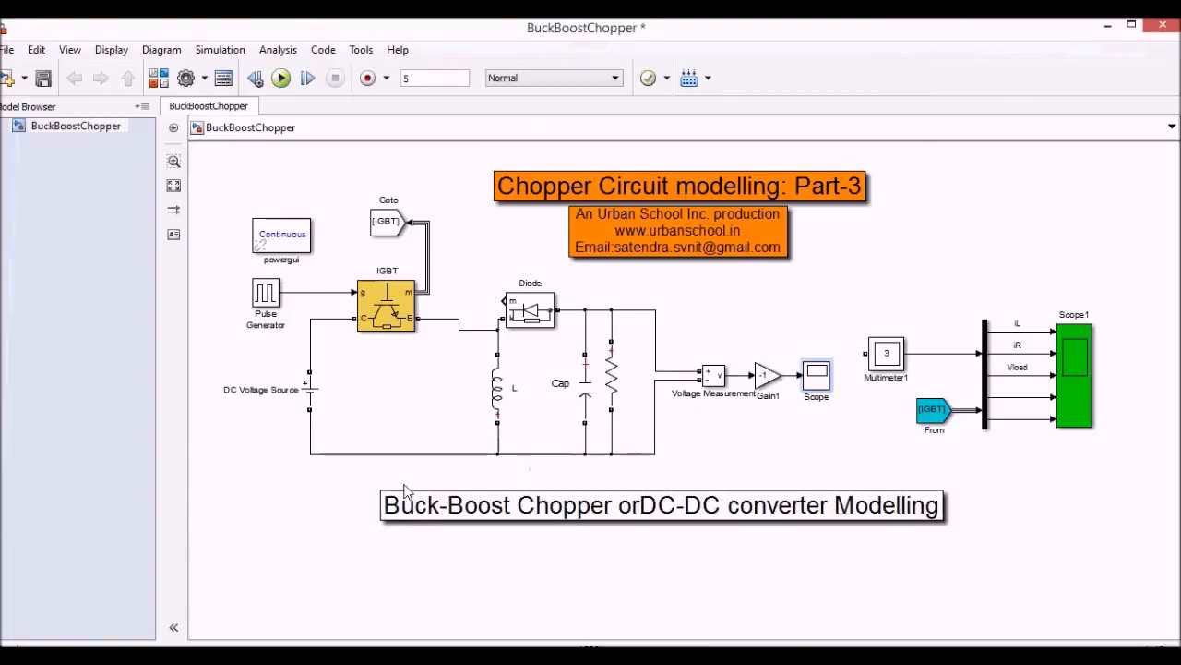
{"action": "mouse_move", "coordinate": [785, 433]}
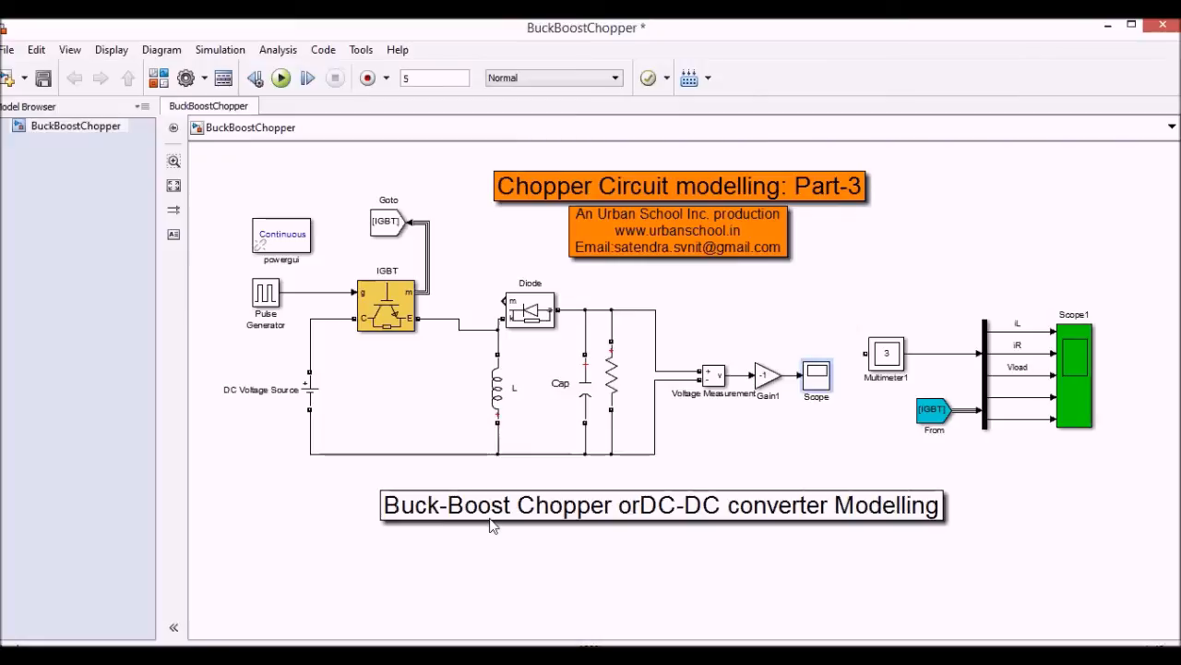
{"action": "mouse_move", "coordinate": [673, 350]}
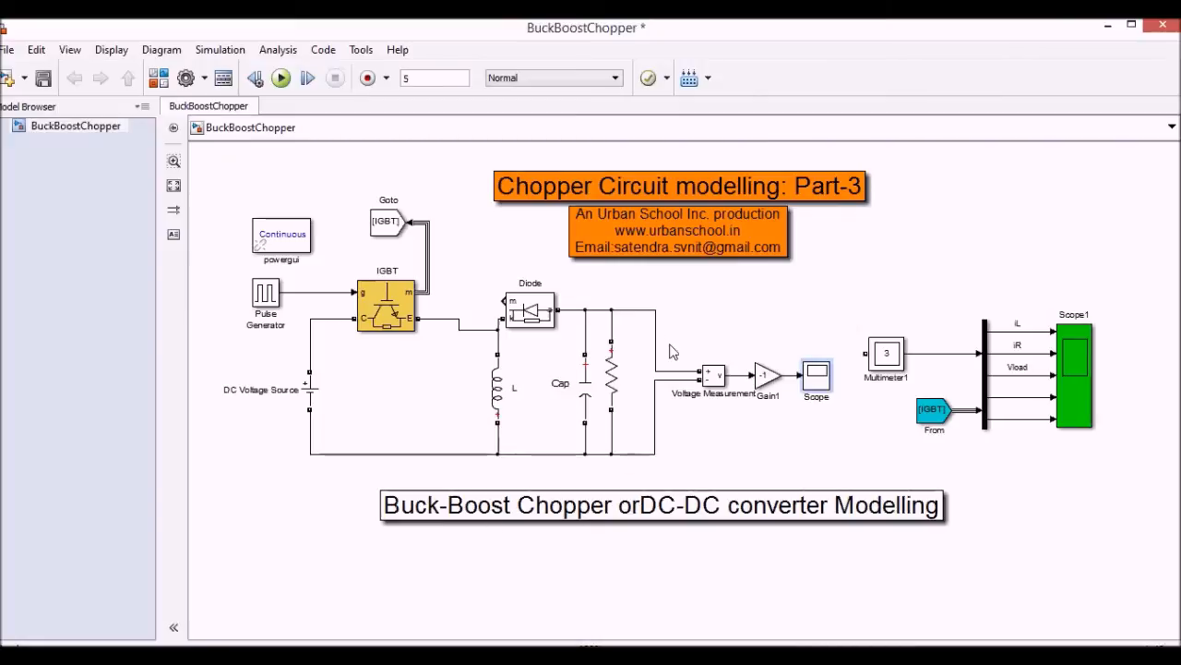
{"action": "mouse_move", "coordinate": [668, 454]}
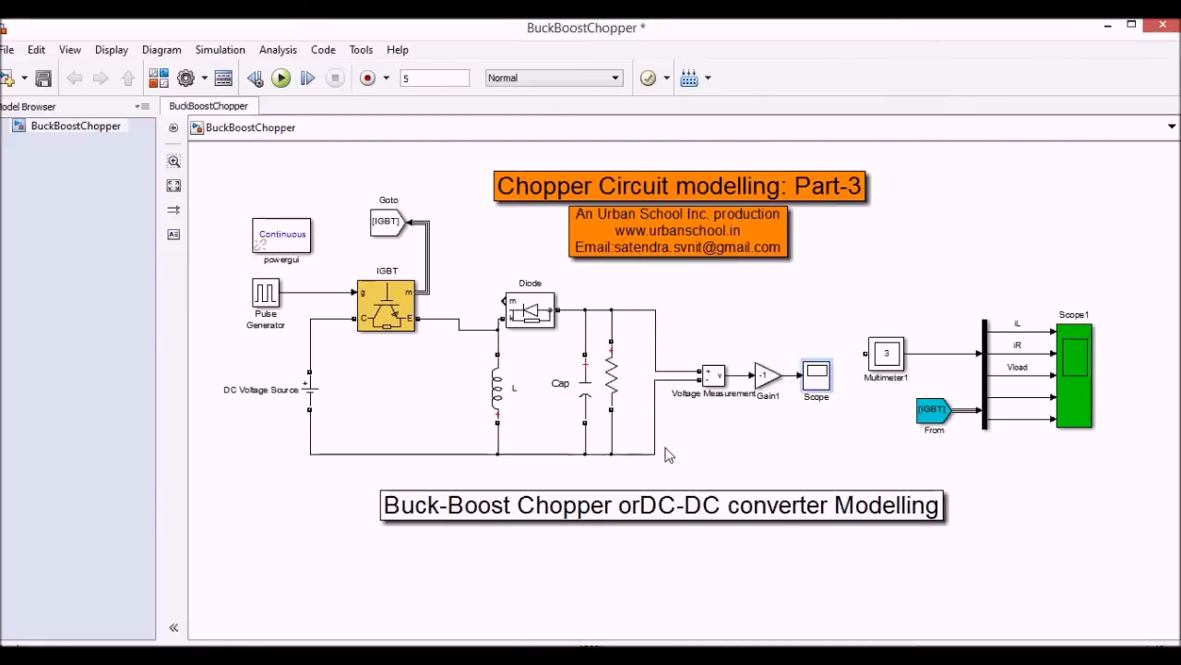
{"action": "mouse_move", "coordinate": [386, 461]}
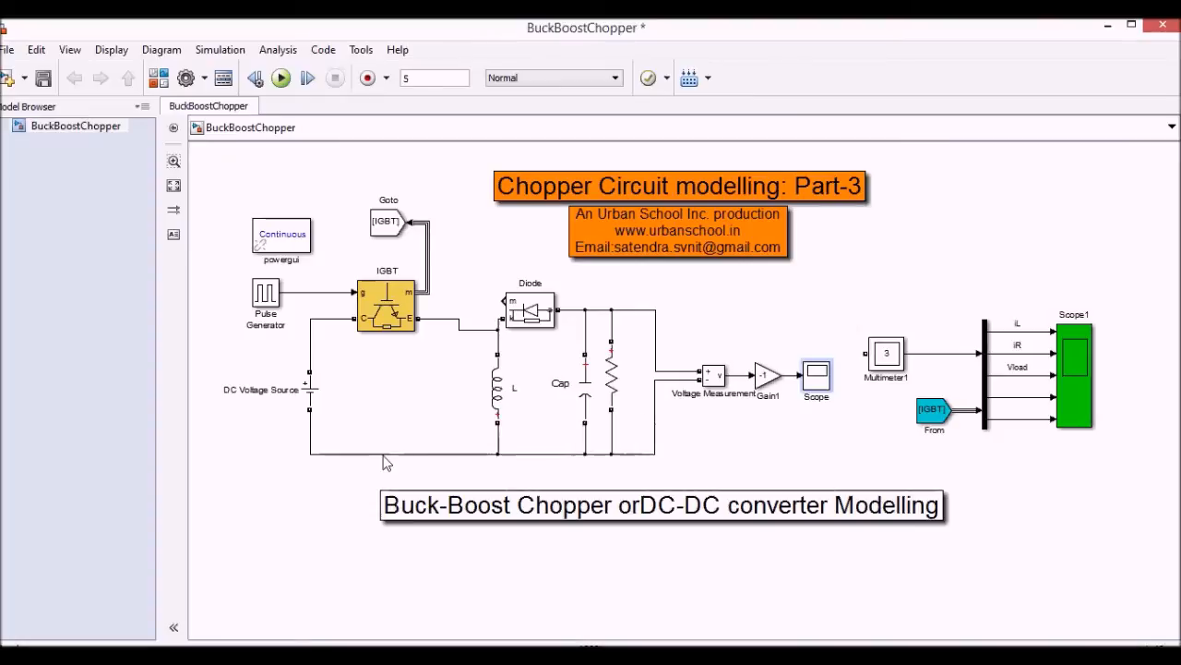
{"action": "left_click", "coordinate": [310, 388]}
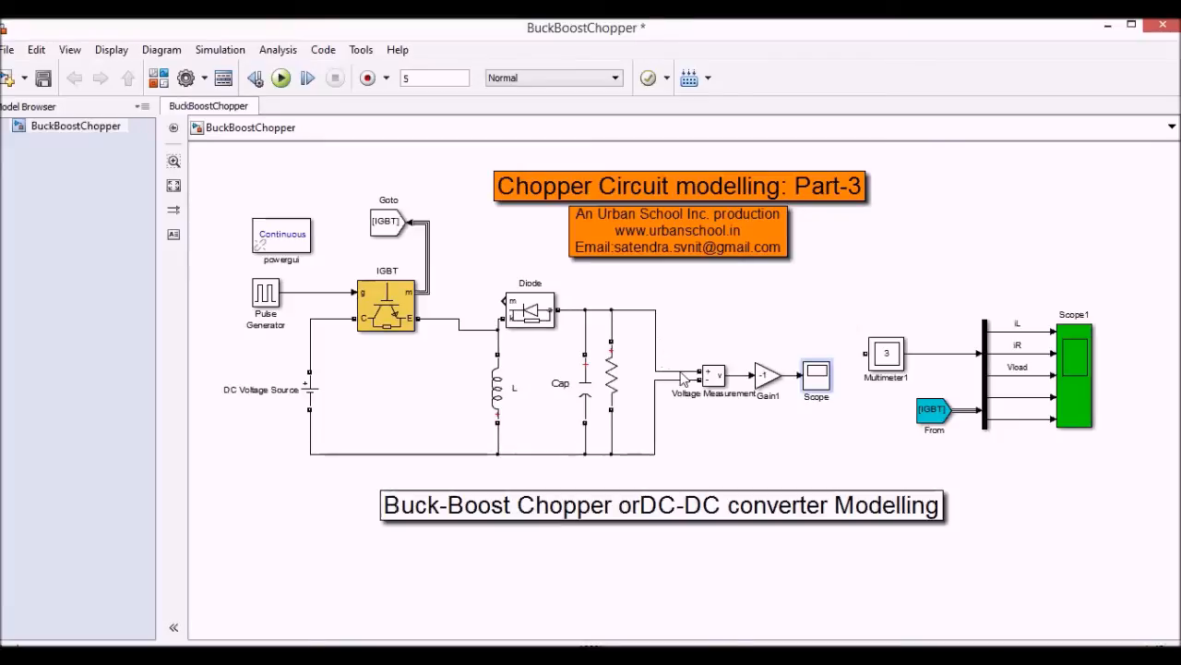
{"action": "left_click", "coordinate": [611, 372]}
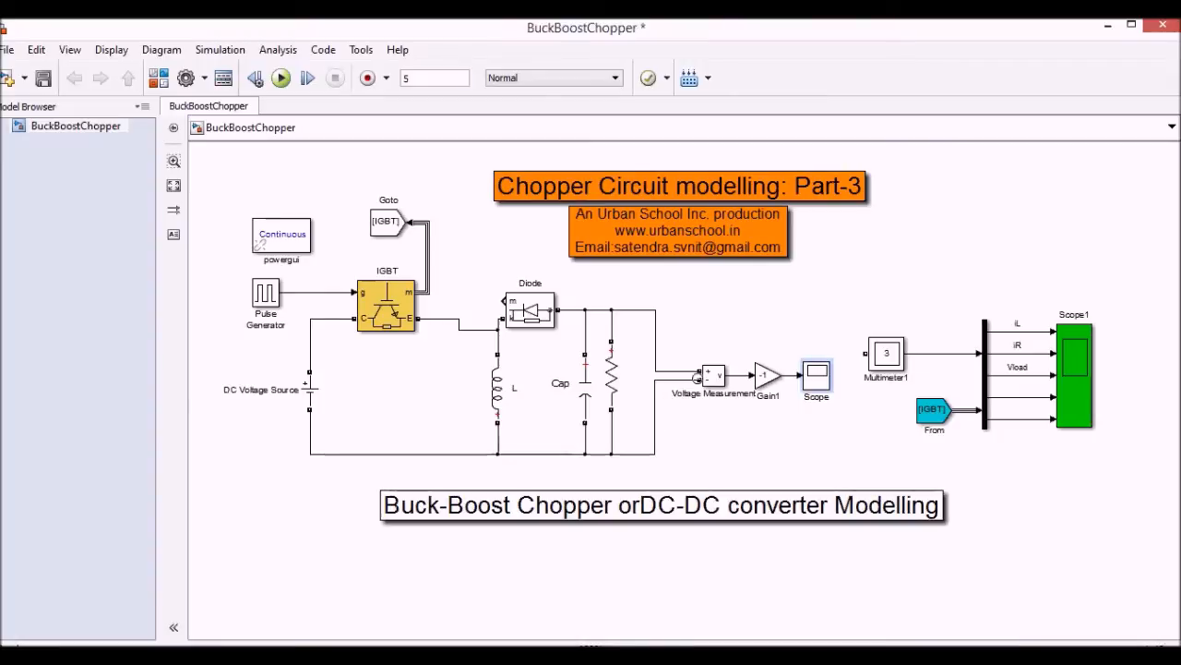
{"action": "left_click", "coordinate": [766, 377]}
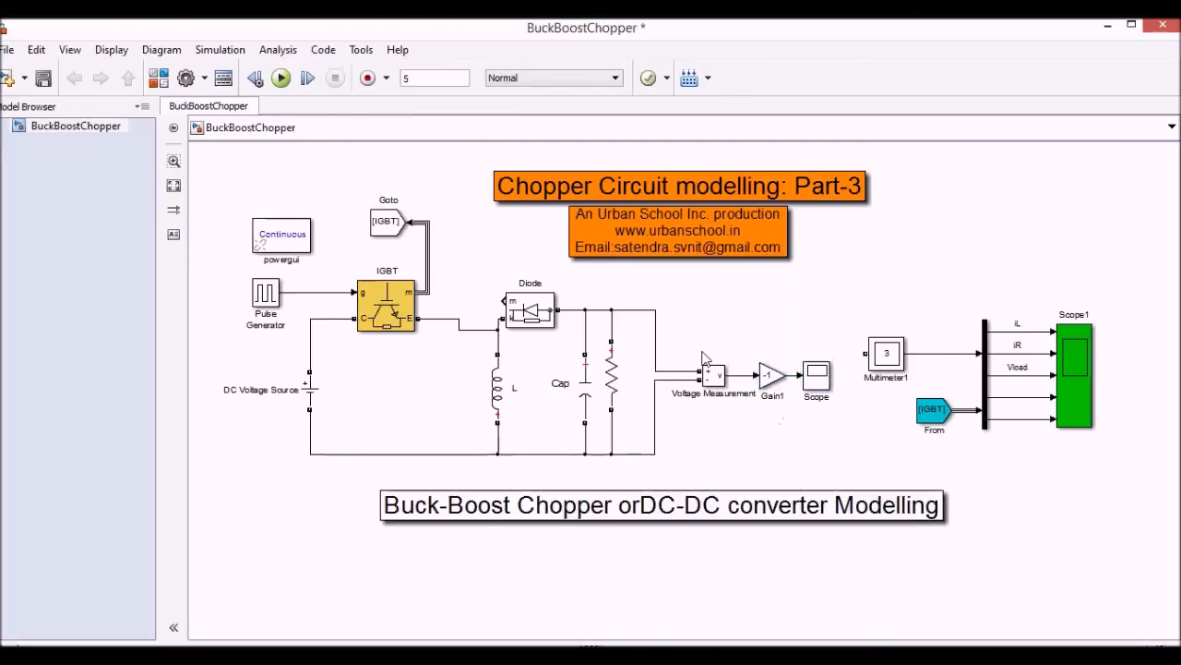
{"action": "left_click", "coordinate": [816, 378]}
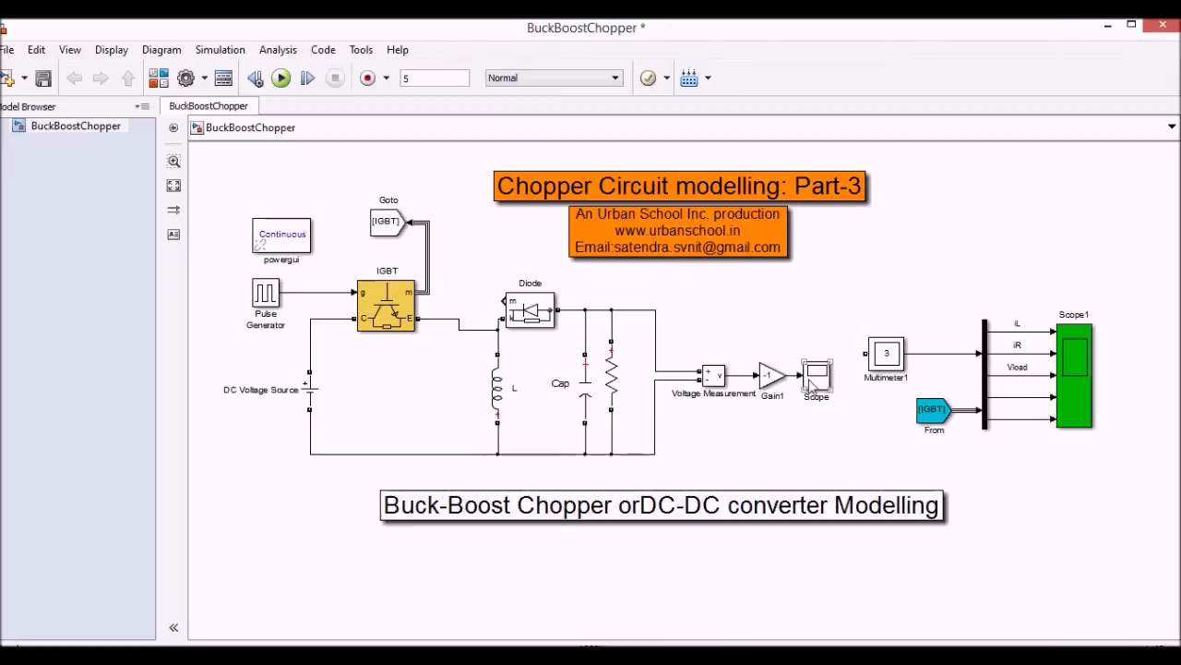
{"action": "double_click", "coordinate": [816, 373]}
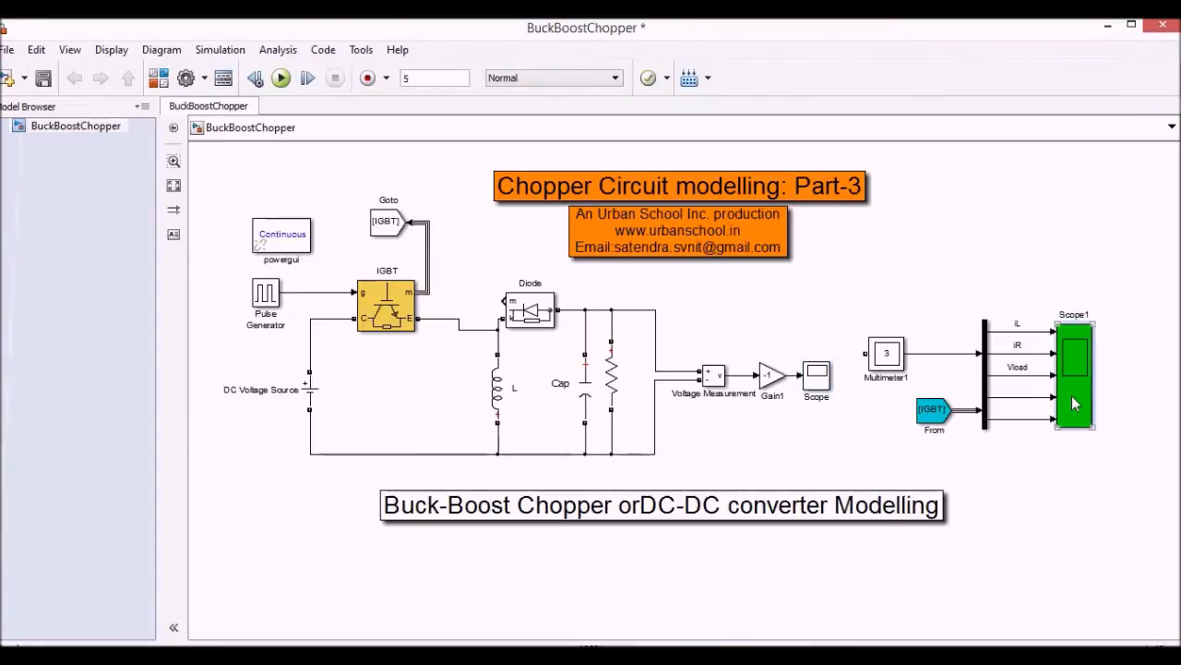
{"action": "double_click", "coordinate": [1072, 370]}
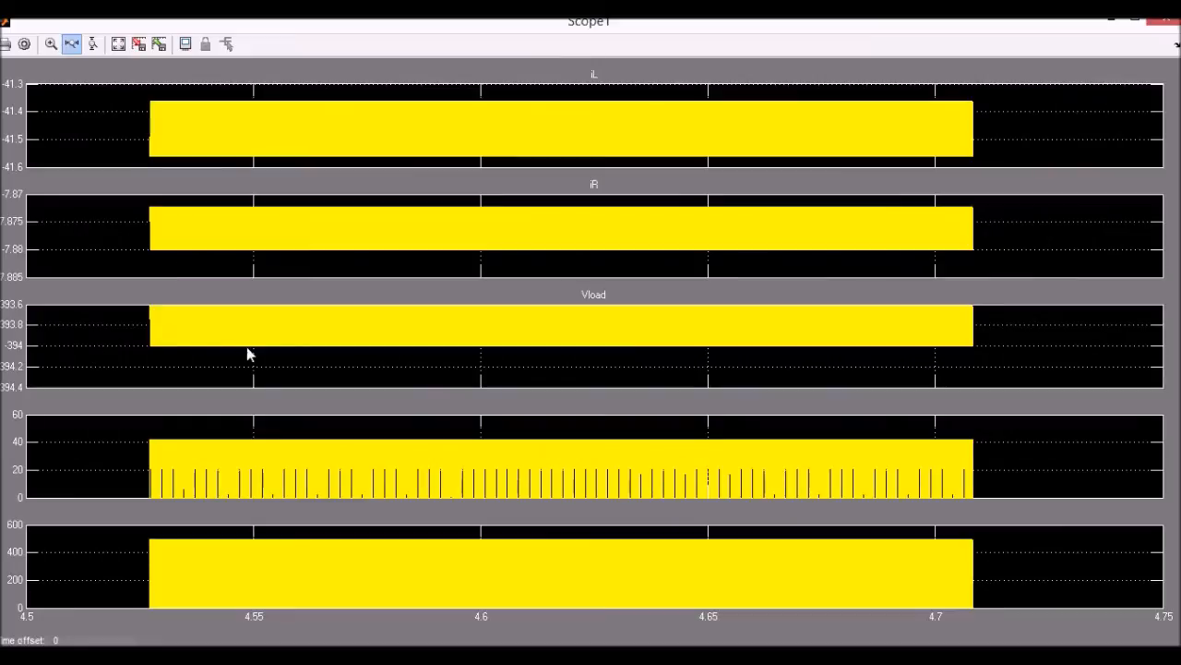
{"action": "mouse_move", "coordinate": [107, 347]}
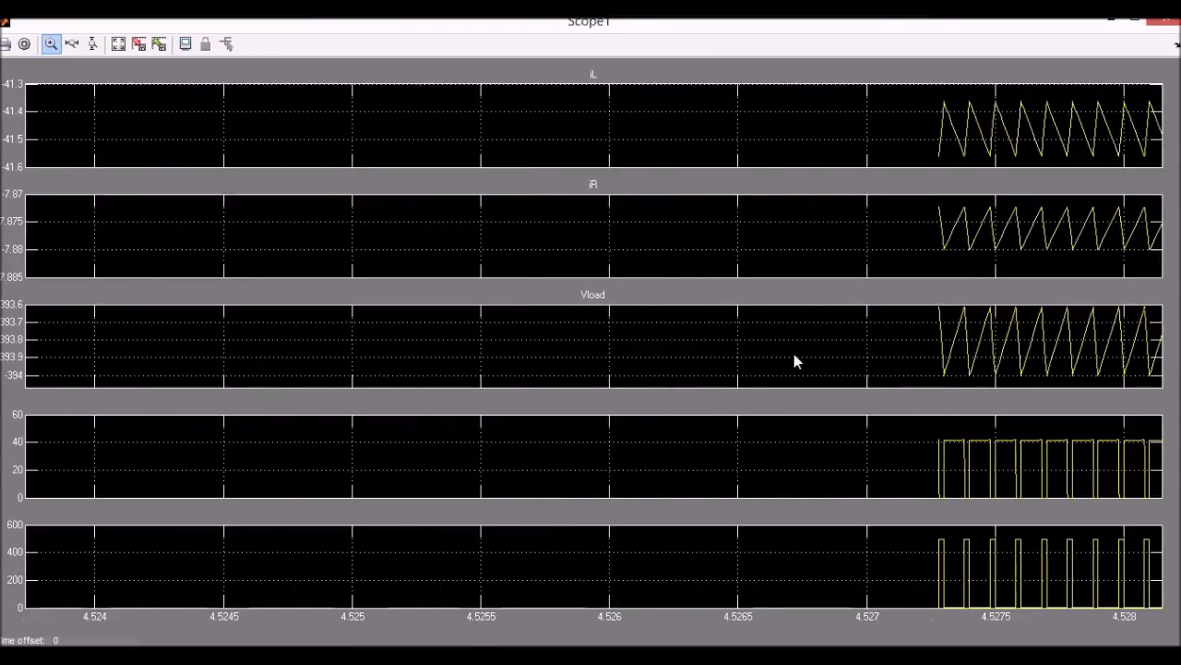
{"action": "mouse_move", "coordinate": [617, 373]}
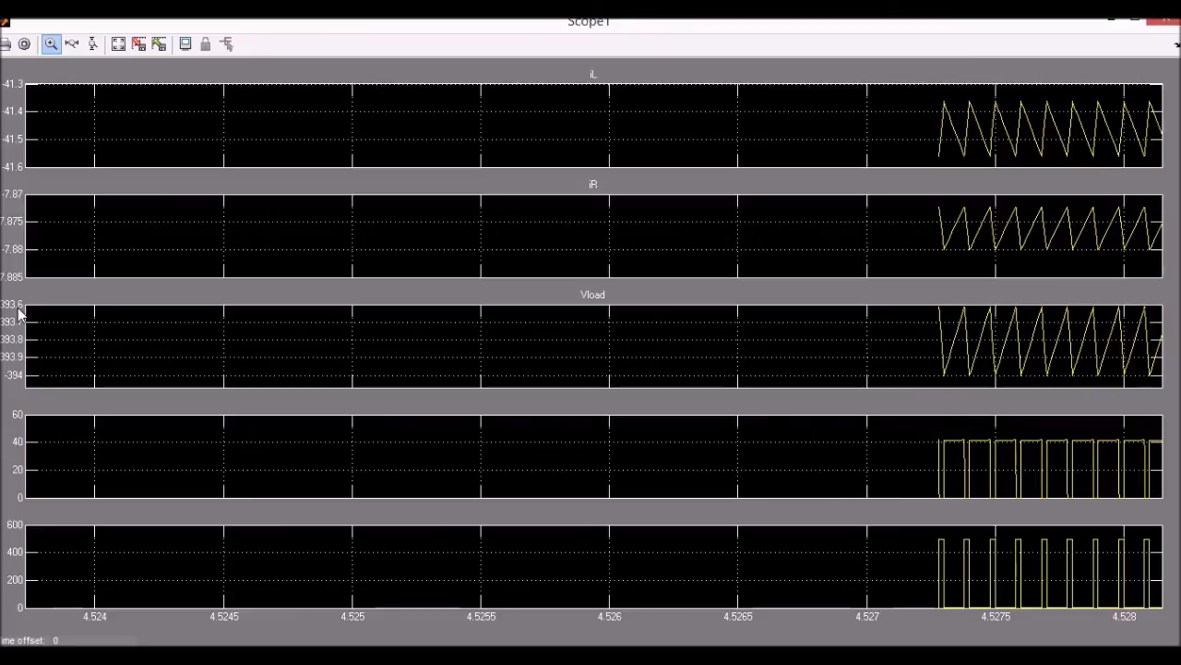
{"action": "mouse_move", "coordinate": [1004, 410]}
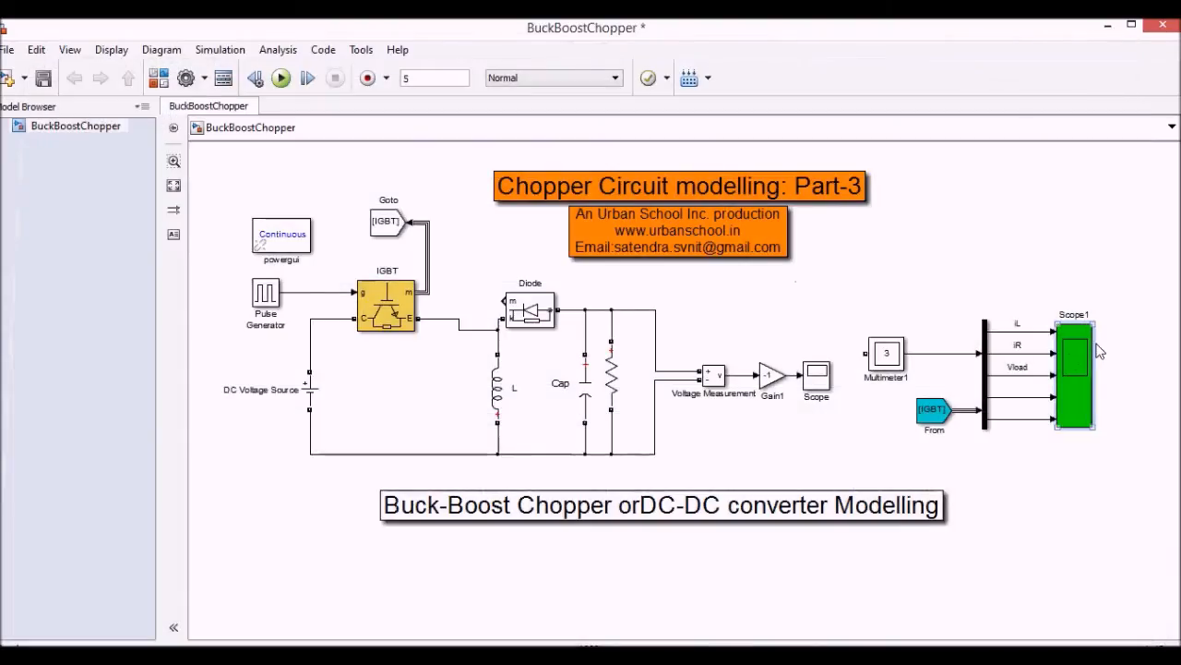
{"action": "double_click", "coordinate": [1070, 373]}
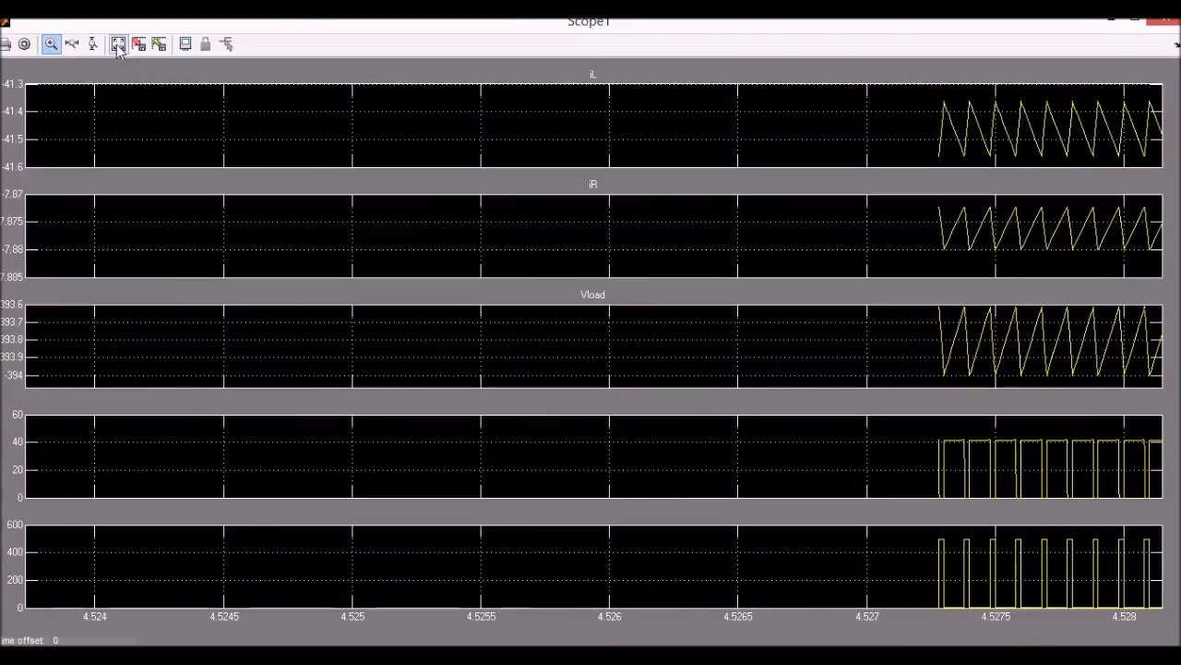
{"action": "left_click", "coordinate": [118, 44]}
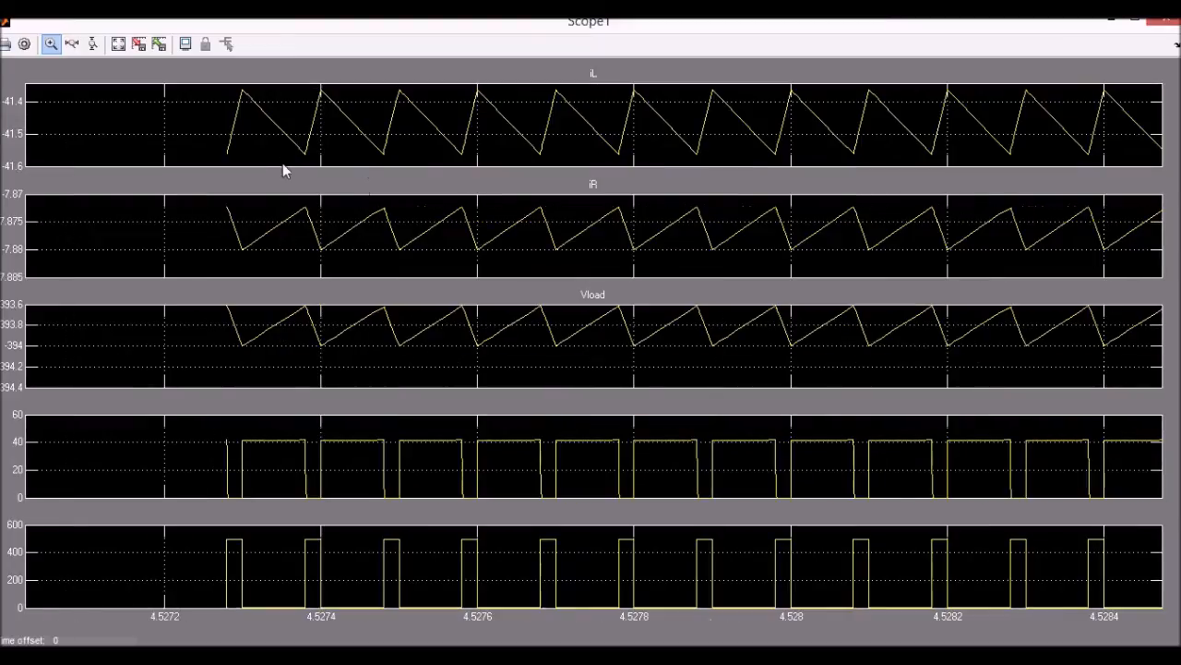
{"action": "mouse_move", "coordinate": [598, 188]}
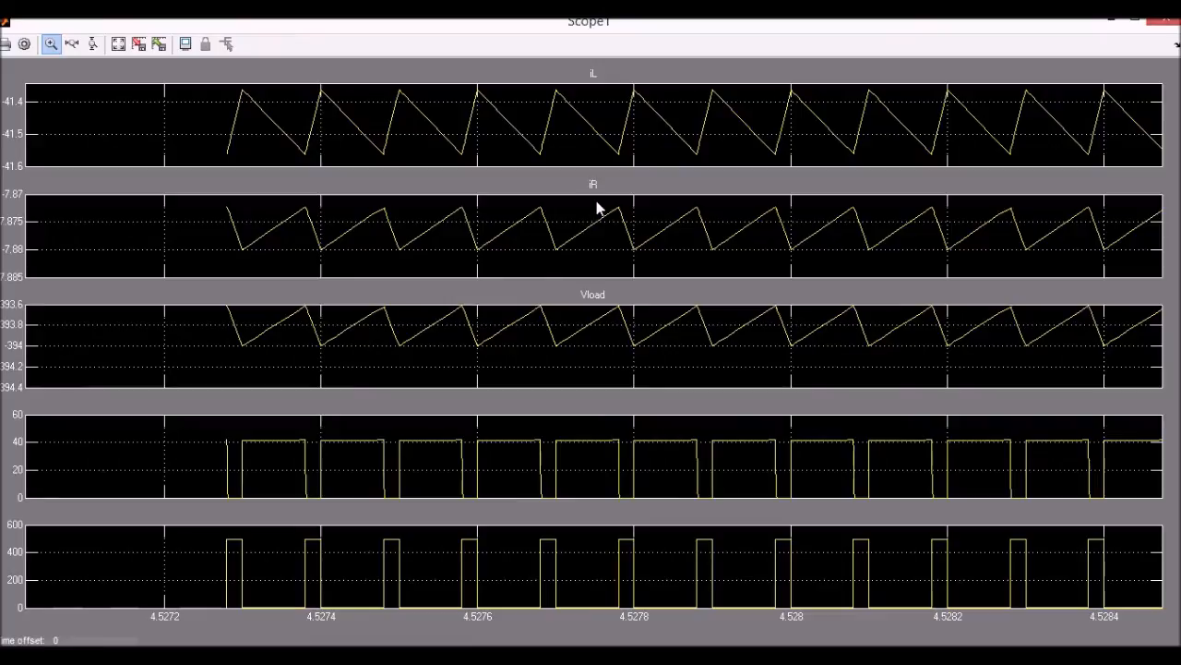
{"action": "mouse_move", "coordinate": [366, 331]}
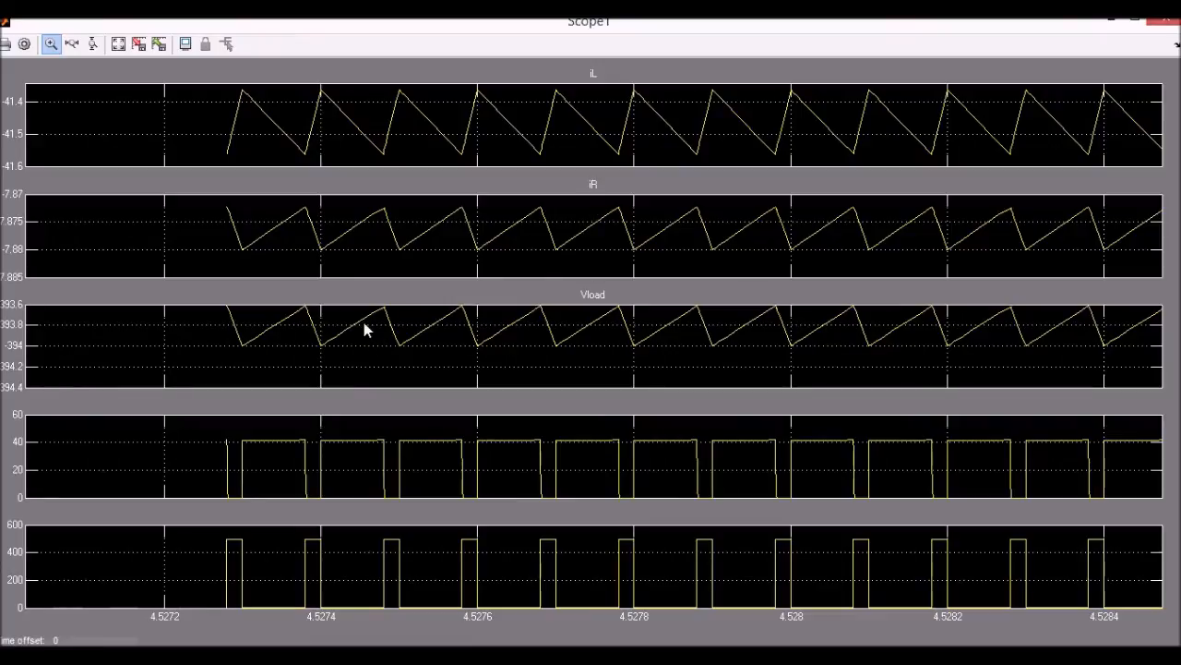
{"action": "mouse_move", "coordinate": [543, 472]}
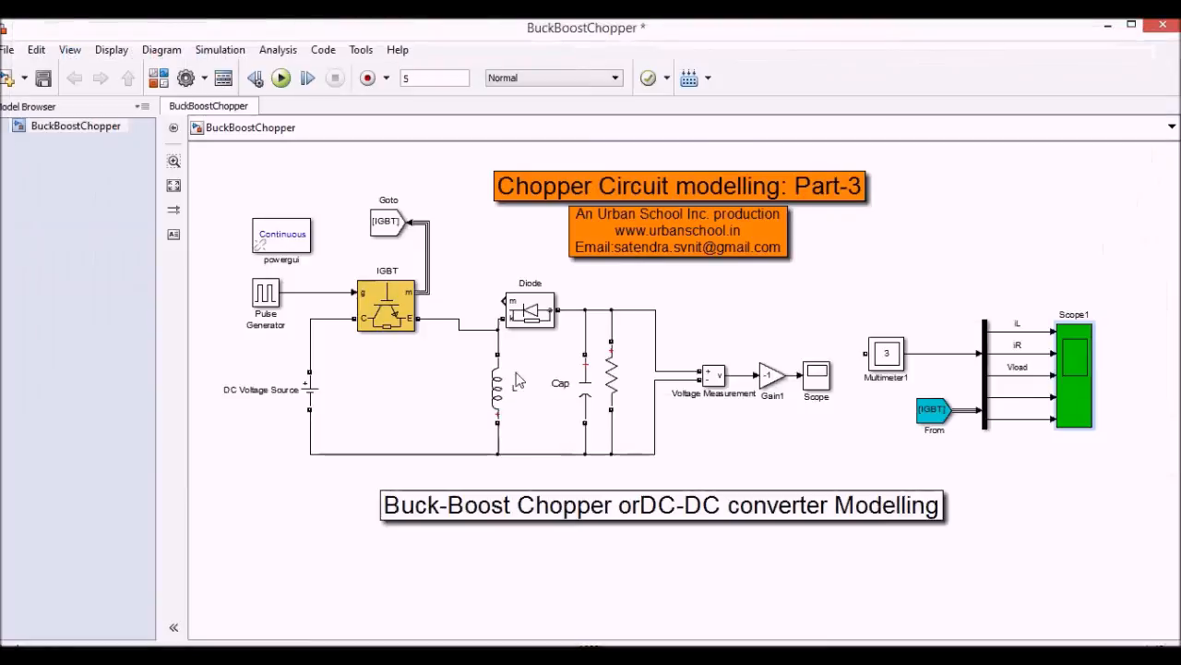
{"action": "mouse_move", "coordinate": [515, 386]}
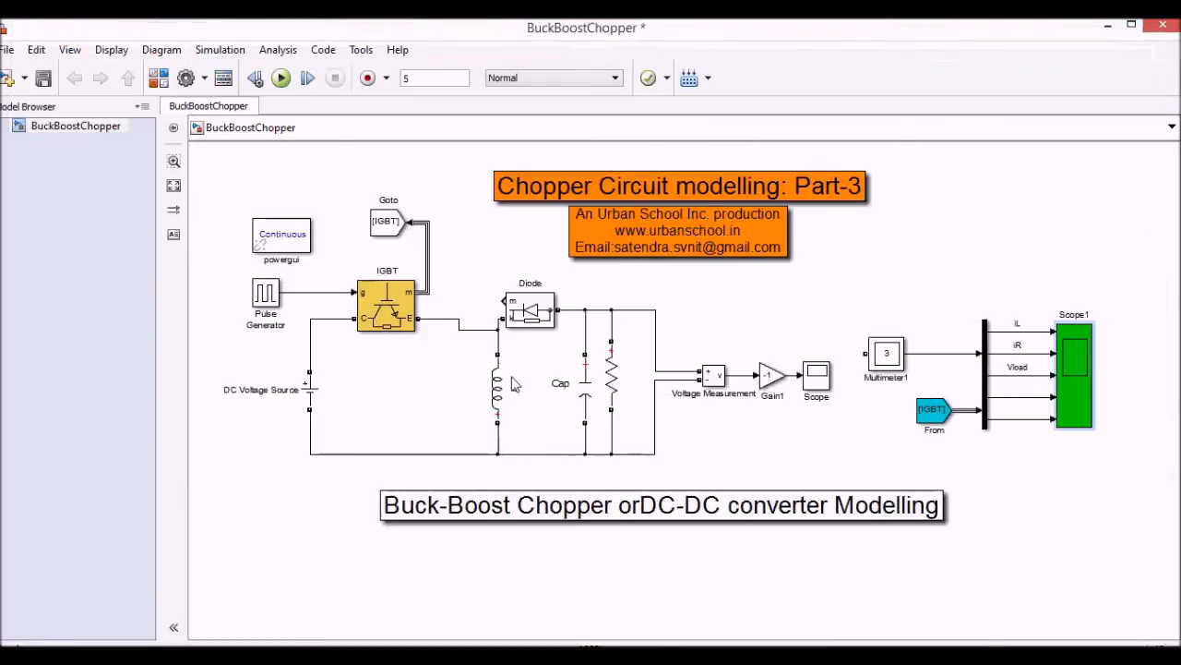